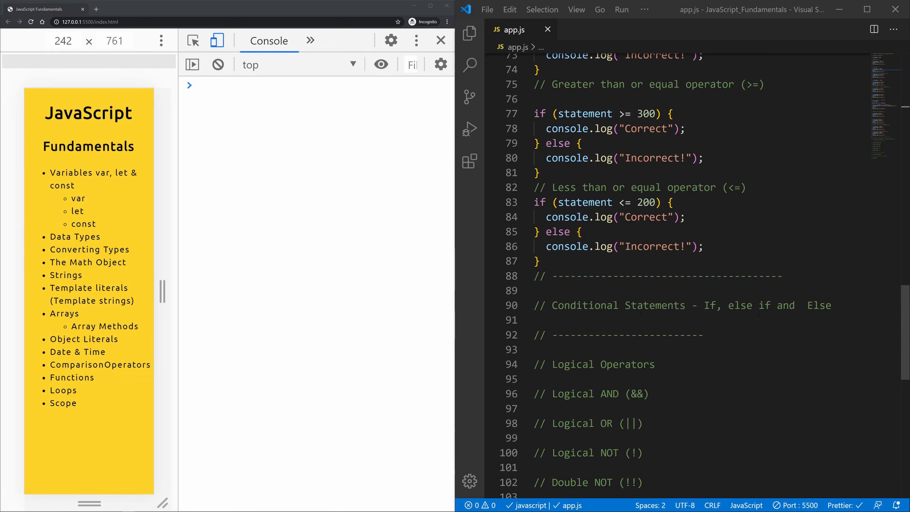
# Delete the comparison-operator example code from app.js, keeping the section heading comments.
pyautogui.click(831, 305)
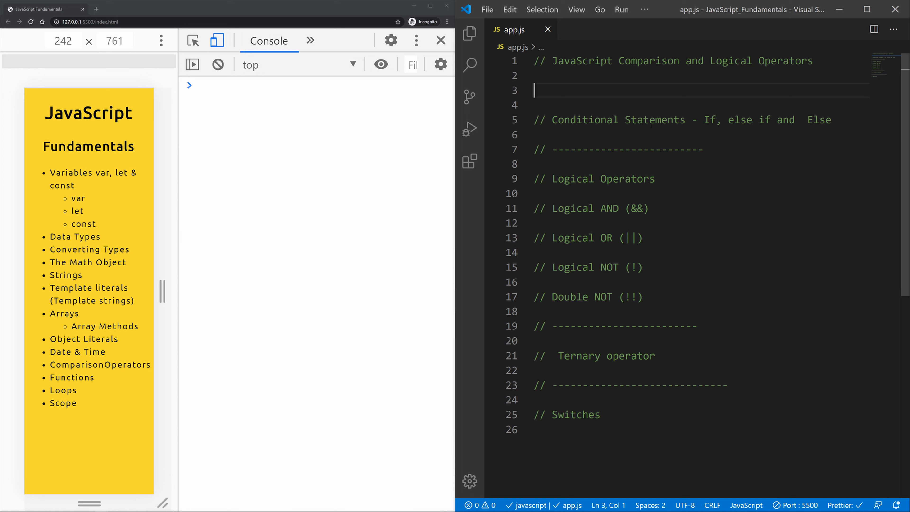
# Review 11-ComparisonAndLogicalOperators.js from the Explorer, close it, and place the cursor under the Conditional Statements heading.
pyautogui.click(469, 33)
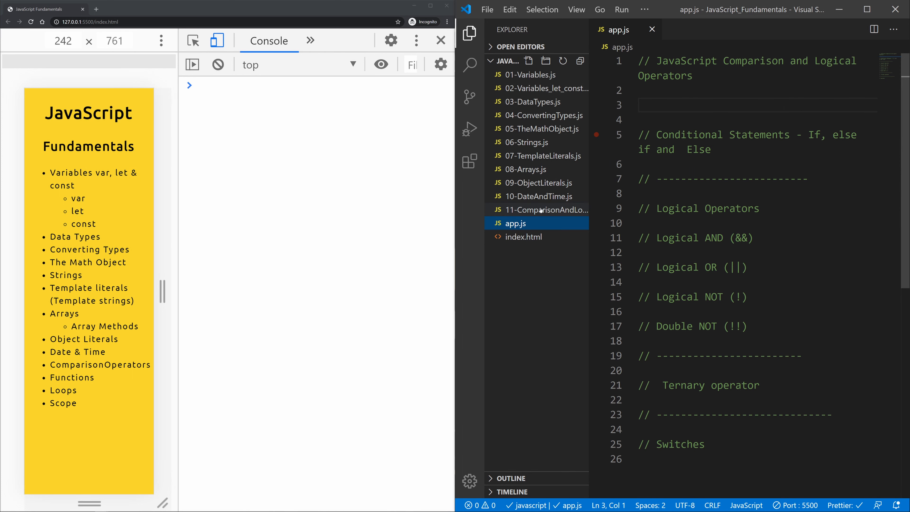
pyautogui.click(546, 210)
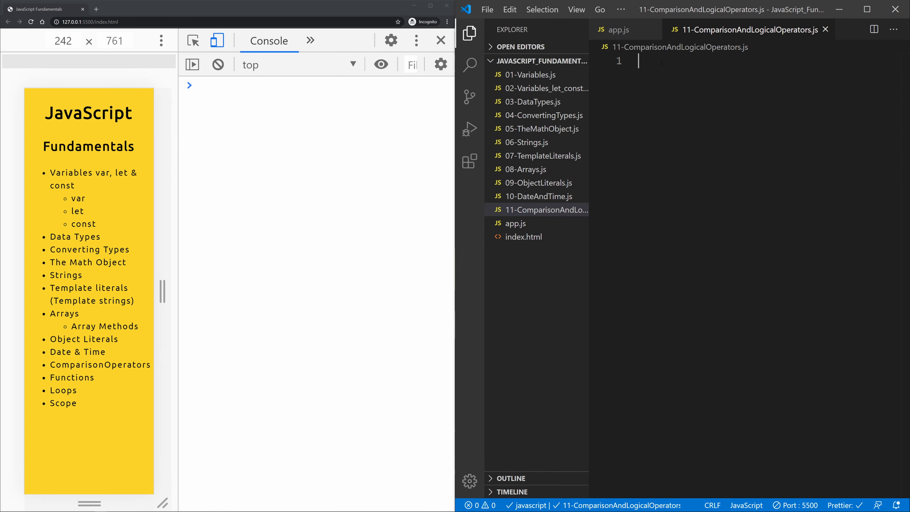
pyautogui.scroll(-3)
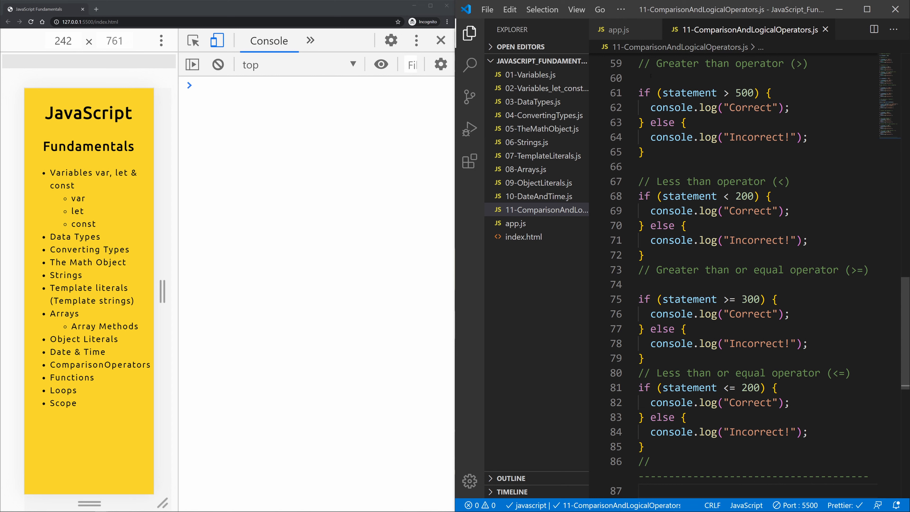
pyautogui.click(620, 29)
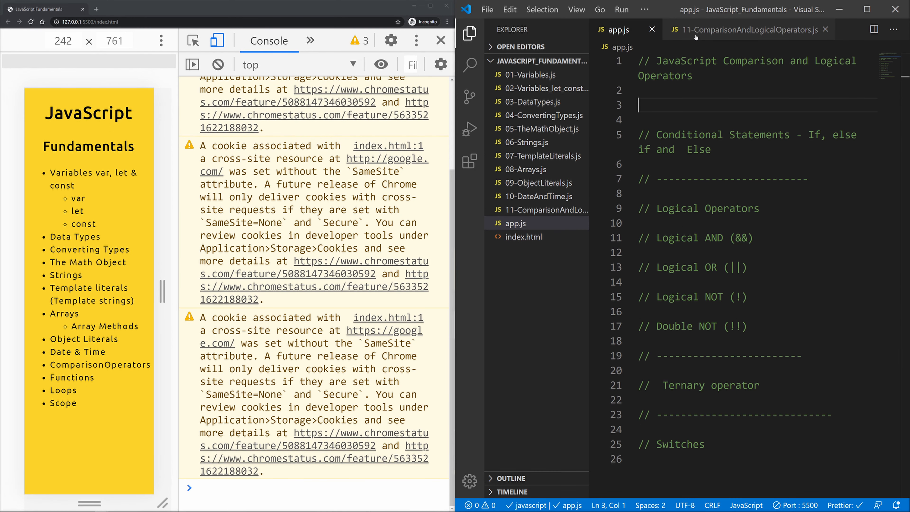
pyautogui.click(825, 29)
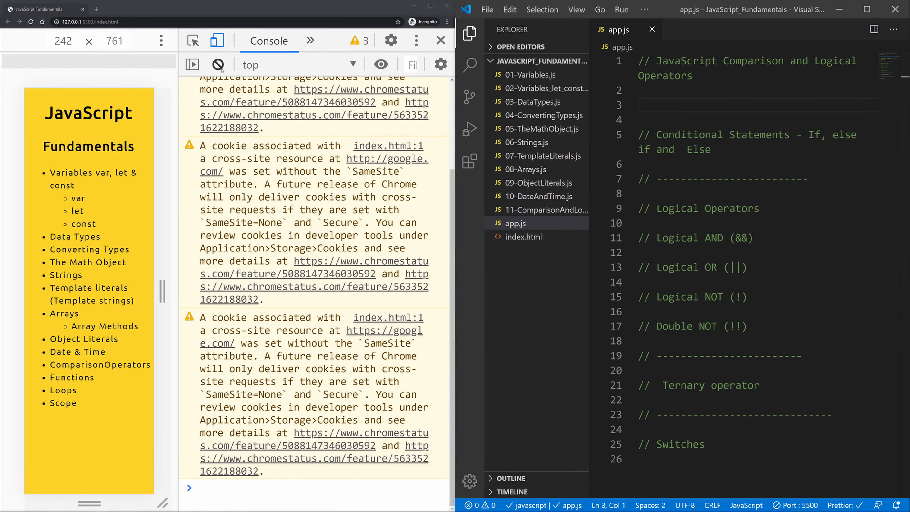
pyautogui.click(218, 64)
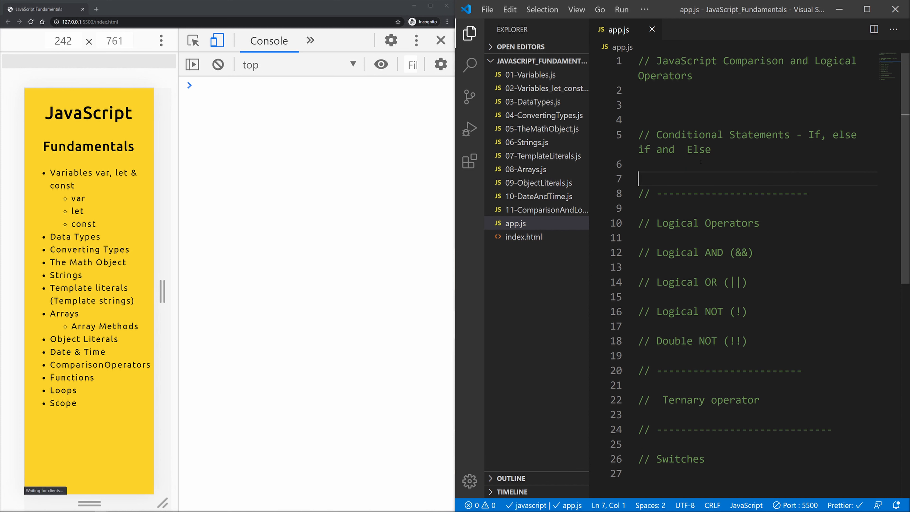
# Declare let car = "Tesla"; under the Conditional Statements heading with blank lines below it.
pyautogui.write('let car')
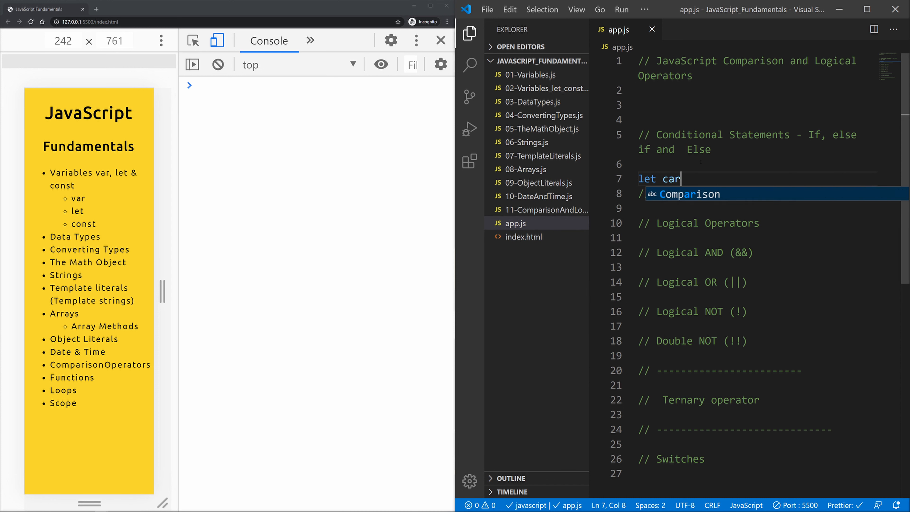
pyautogui.write('=')
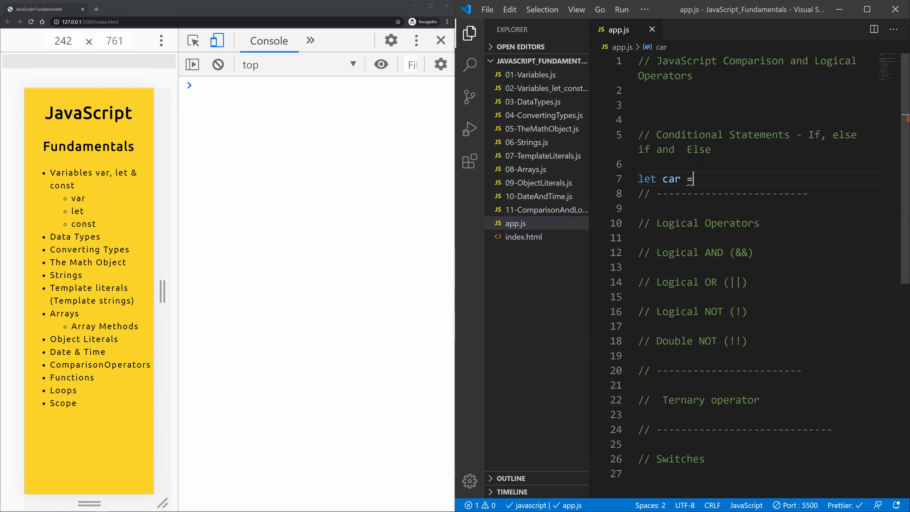
pyautogui.write("'")
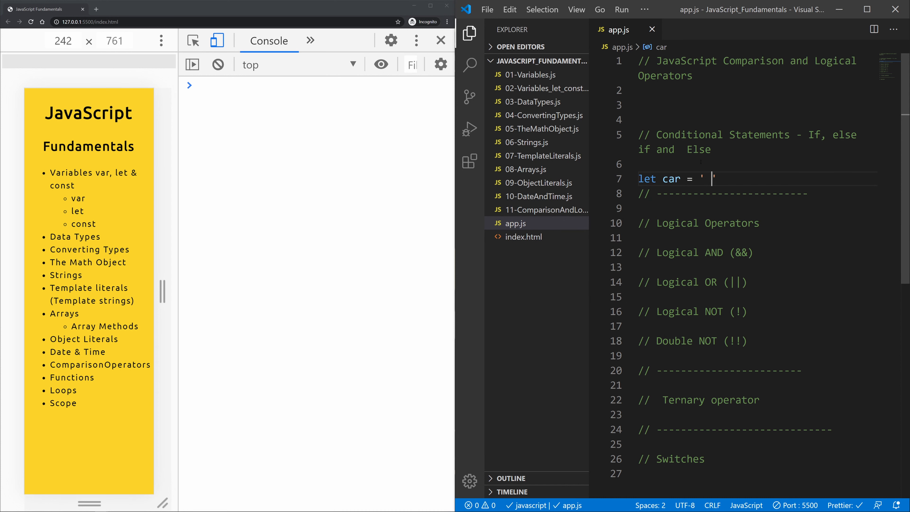
pyautogui.write('Tesla";')
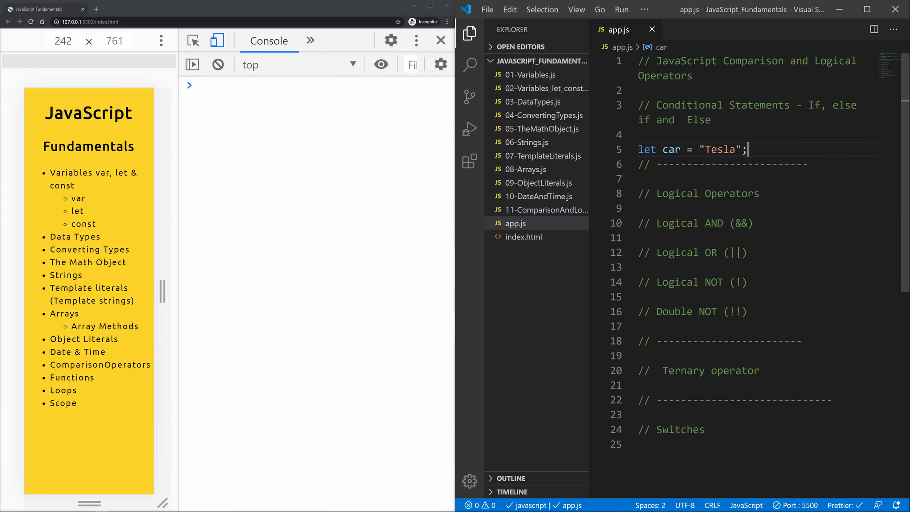
pyautogui.press('Enter')
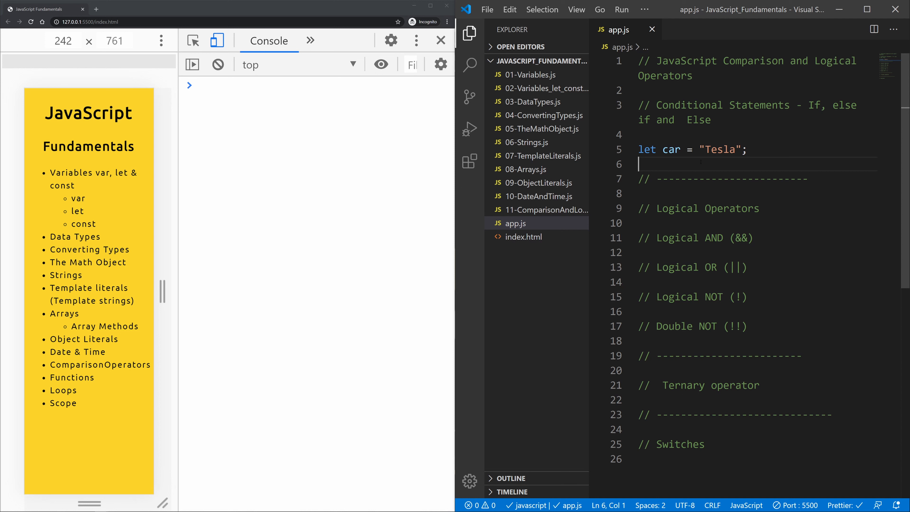
pyautogui.press('enter')
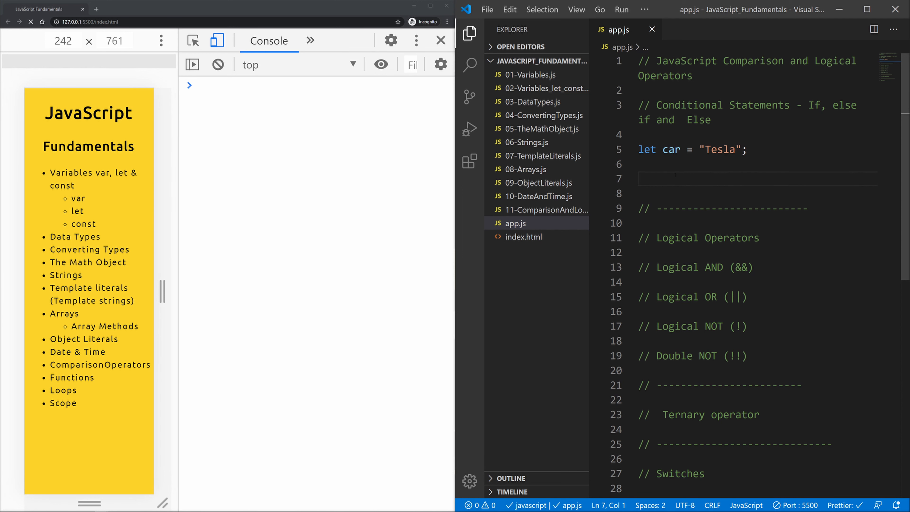
# Write if (car === "Tesla") { console.log("You have a Tesla"); } and begin the else keyword.
pyautogui.write('if')
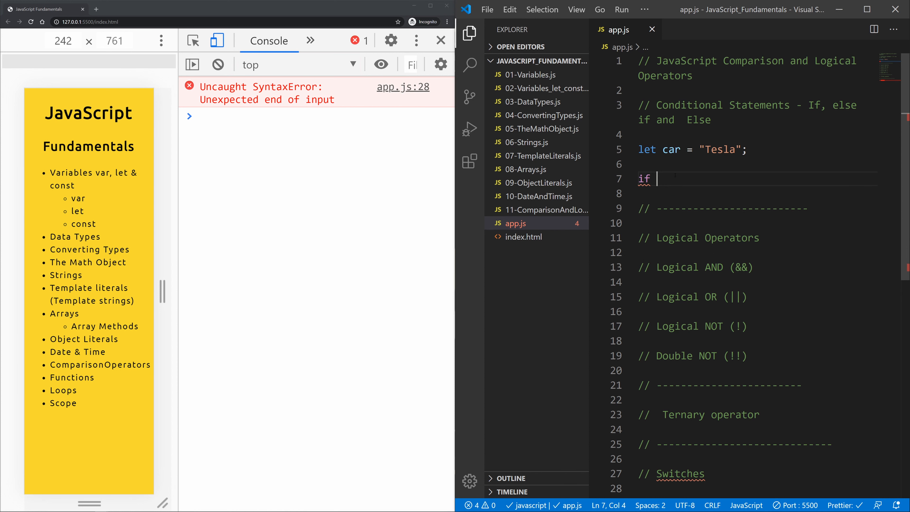
pyautogui.write('()')
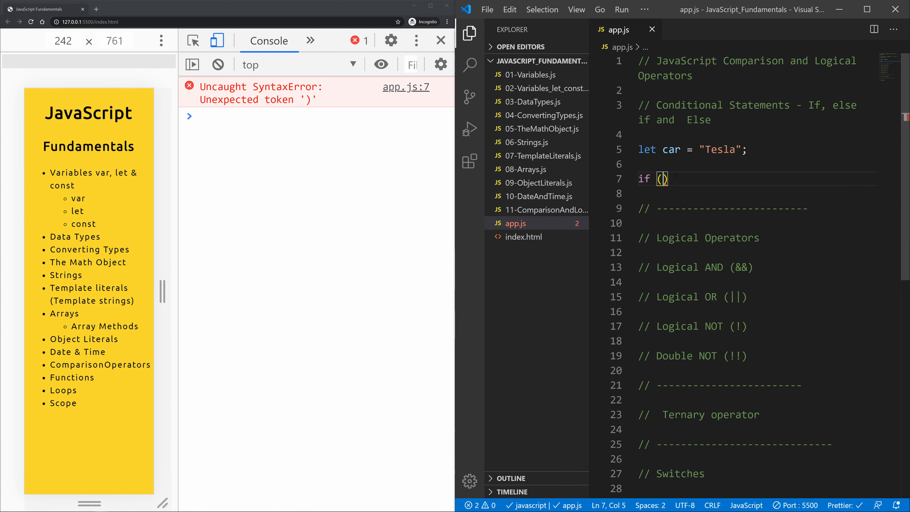
pyautogui.write('car')
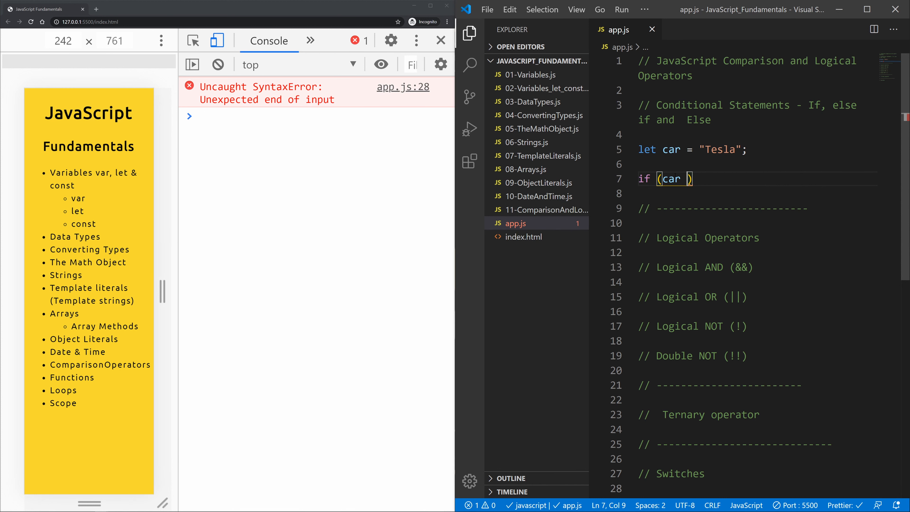
pyautogui.write('===')
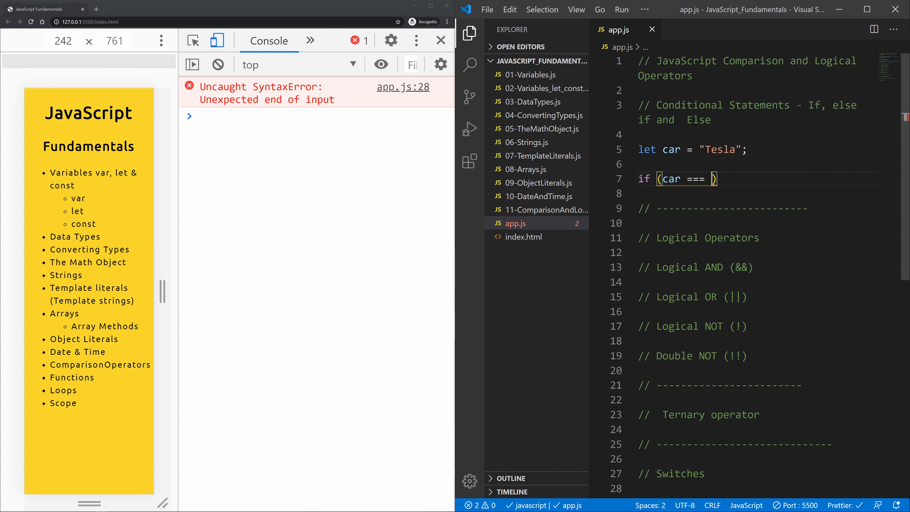
pyautogui.write("'Te'")
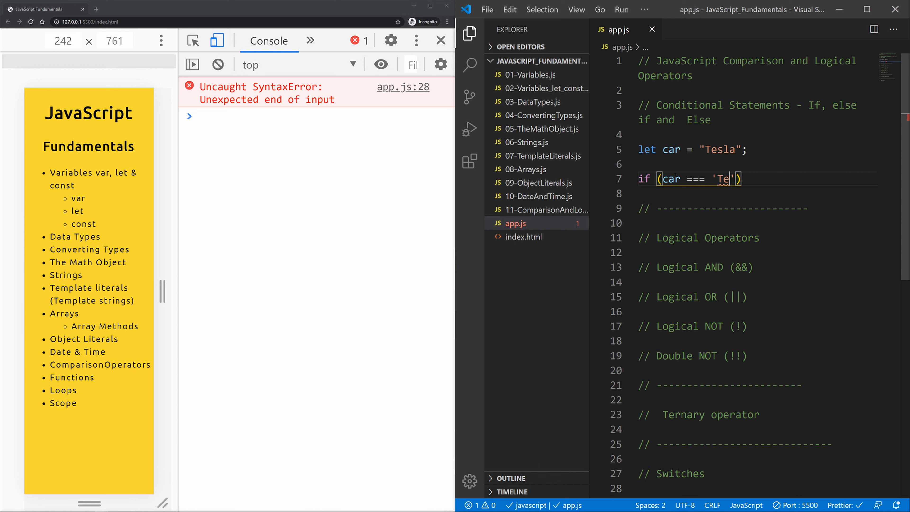
pyautogui.write('sla')
pyautogui.write("console.log('You ha")
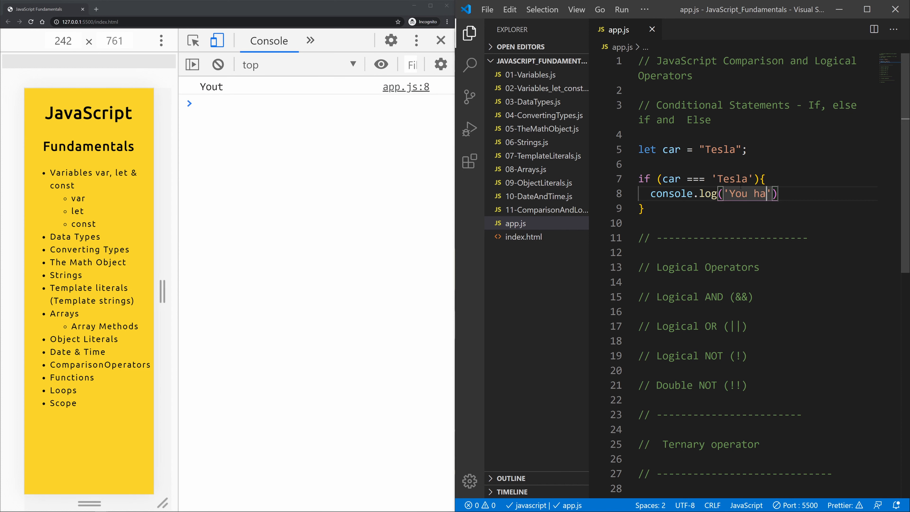
pyautogui.write('ve a Tesla "')
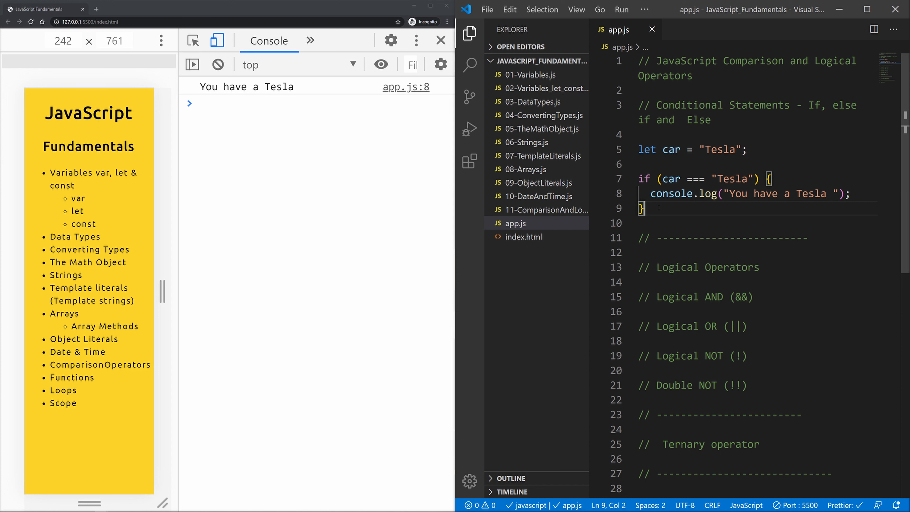
pyautogui.write('else')
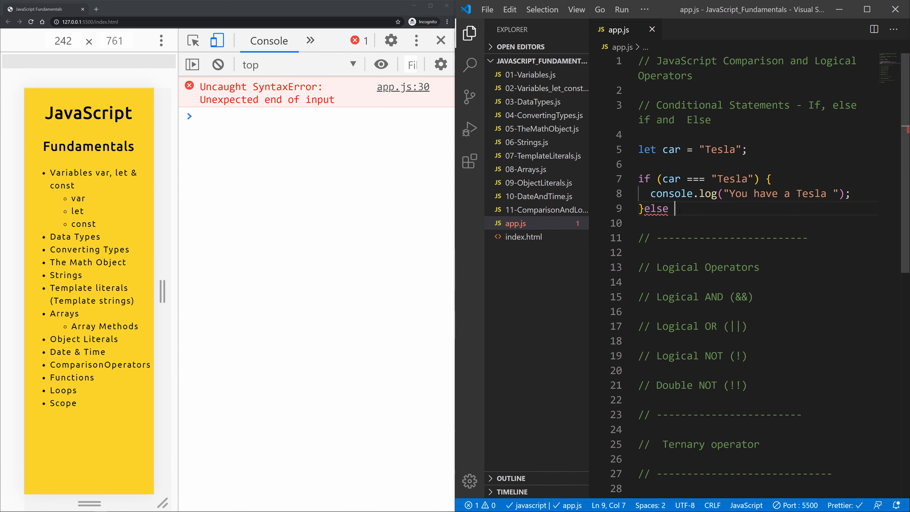
# Write else if (car === 'BMW') { console.log("You have a BMW"); } after the if block.
pyautogui.write('if')
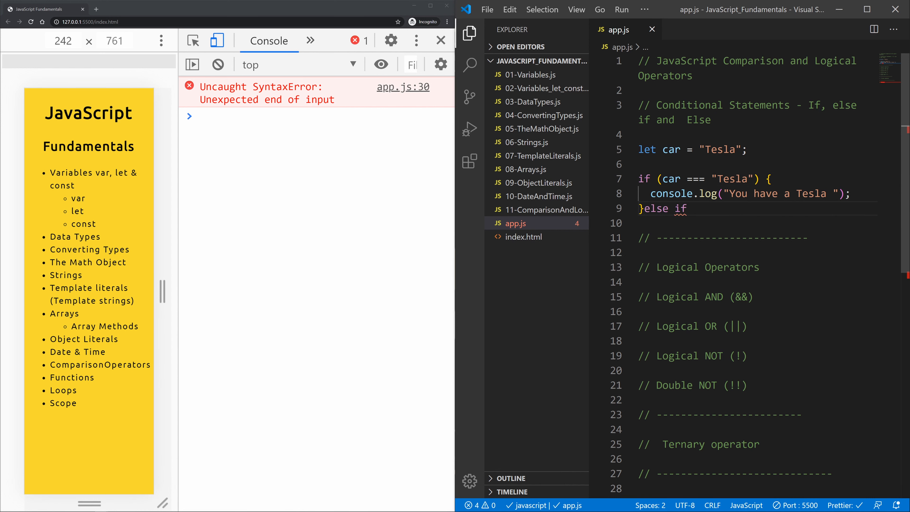
pyautogui.click(694, 209)
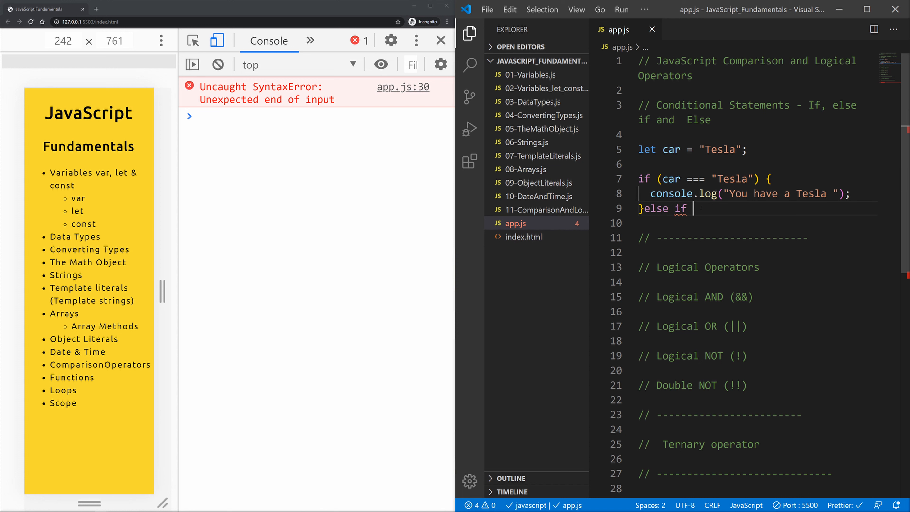
pyautogui.write('()')
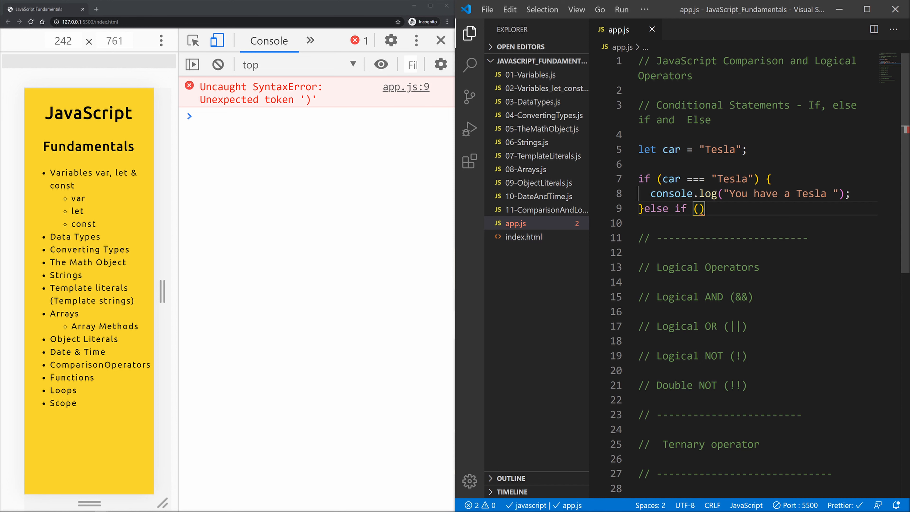
pyautogui.write('car ===')
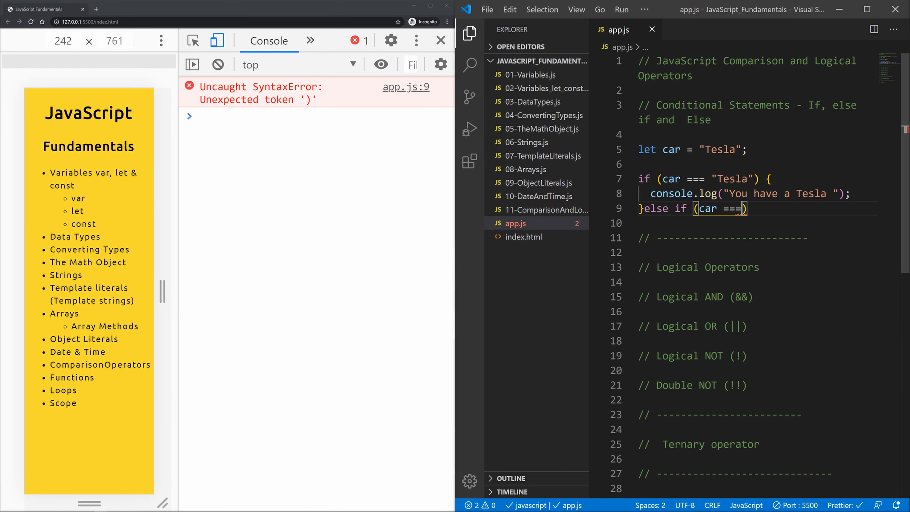
pyautogui.write("''")
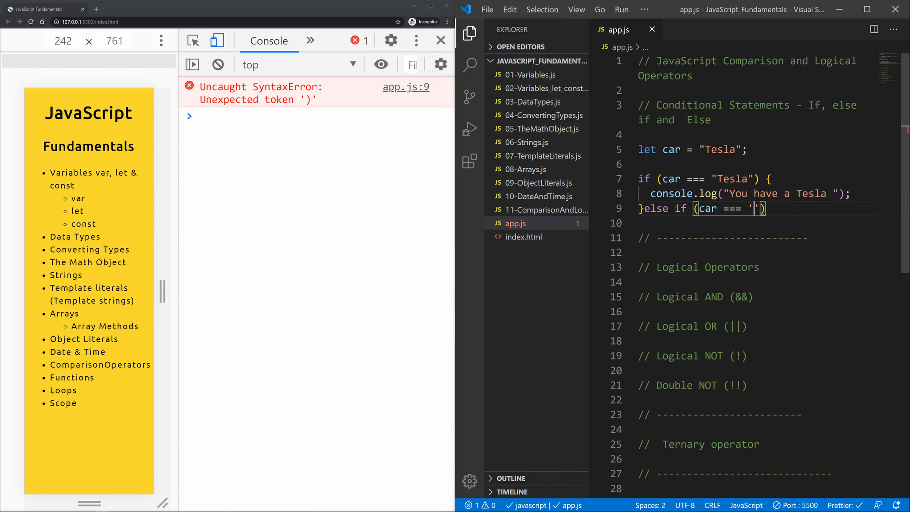
pyautogui.write('BMW')
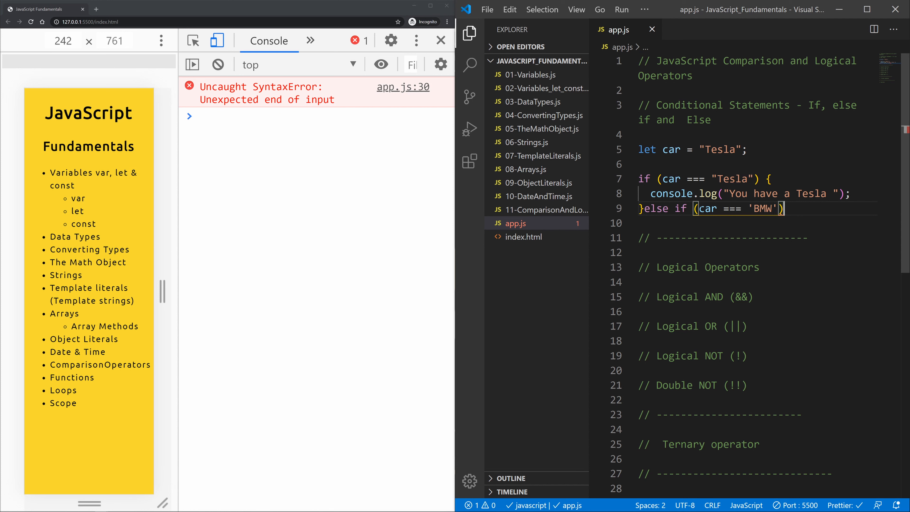
pyautogui.write('{')
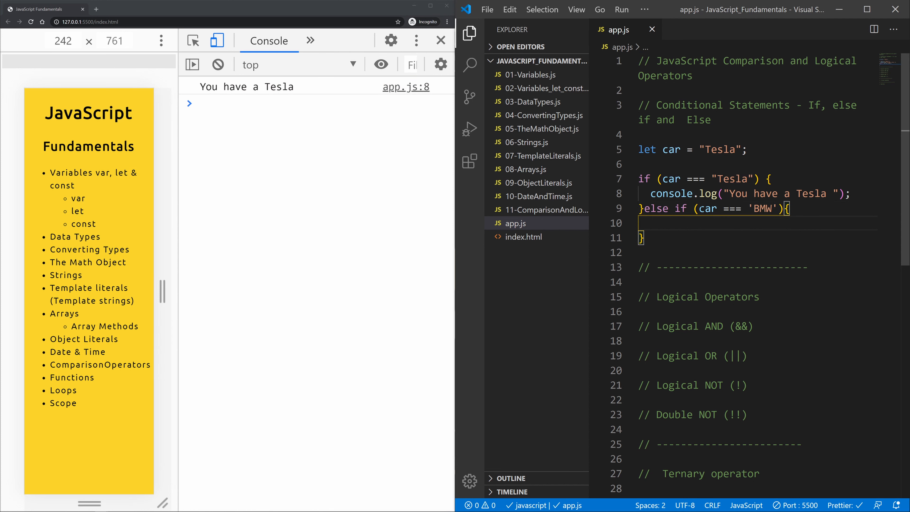
pyautogui.write('console.log("You have a BMW");')
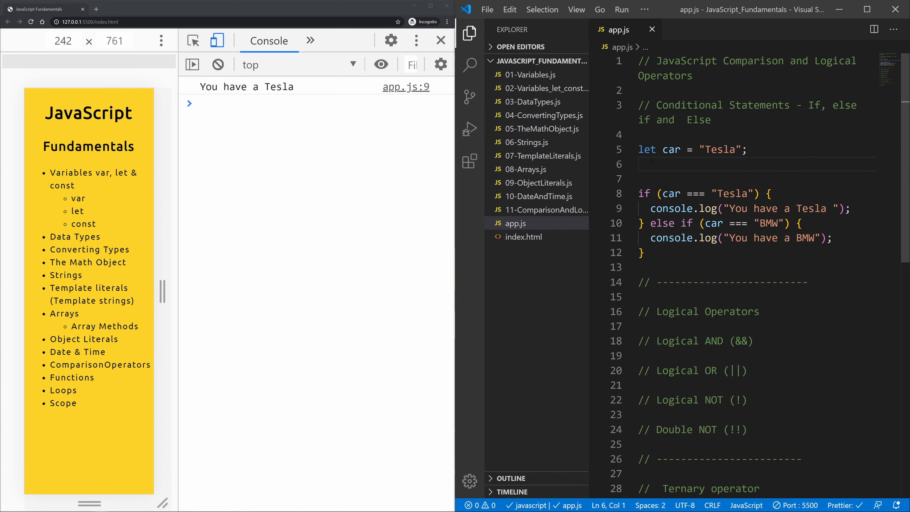
# Reassign car = "BMW"; below the declaration and select the BMW branch to duplicate it.
pyautogui.write("car = '")
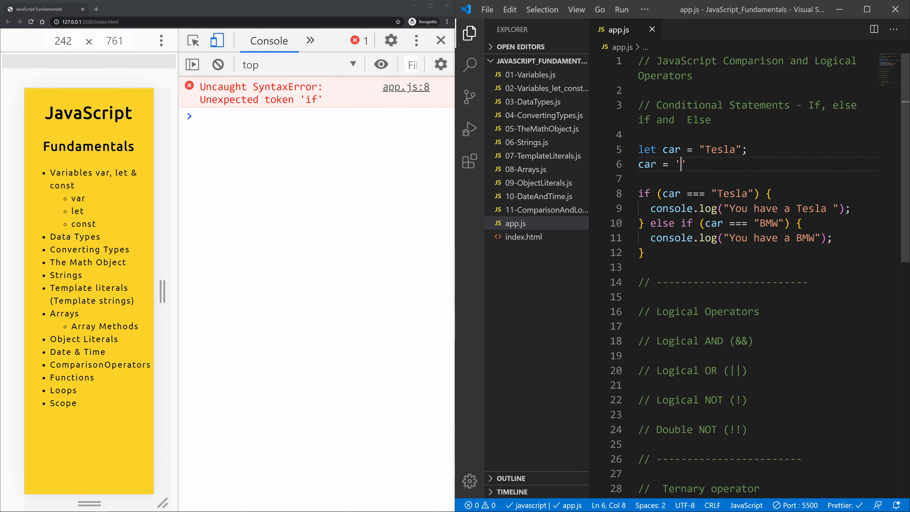
pyautogui.write('BMW";')
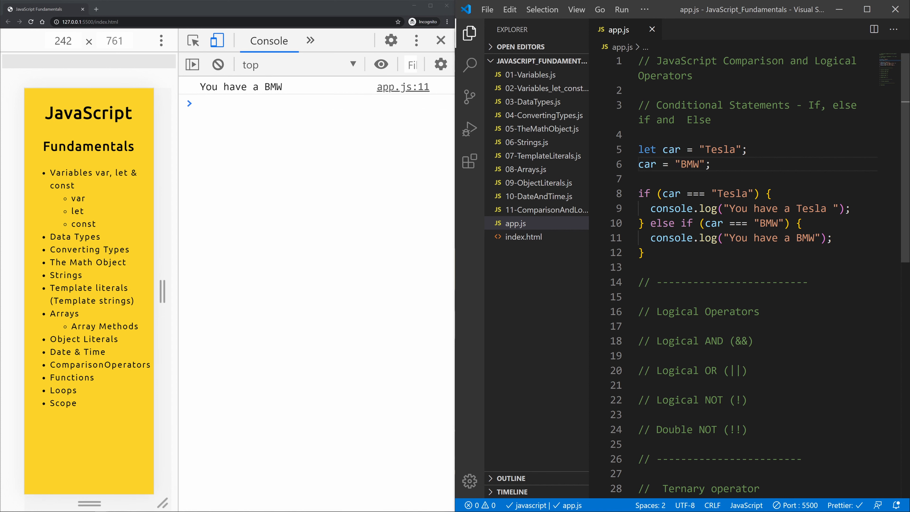
pyautogui.moveTo(652, 223); pyautogui.dragTo(833, 238)
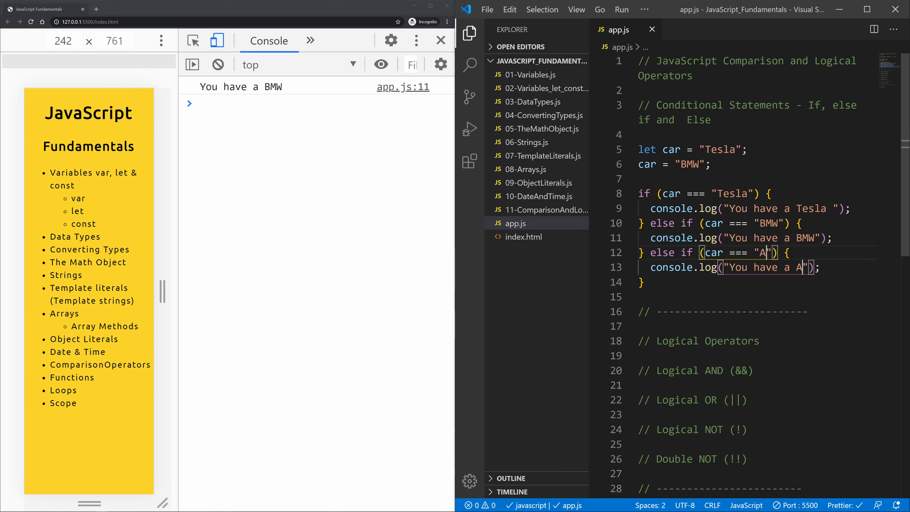
# Complete the else if (car === "Audi") branch and change the duplicated assignment to car = "Audi";.
pyautogui.write('udi')
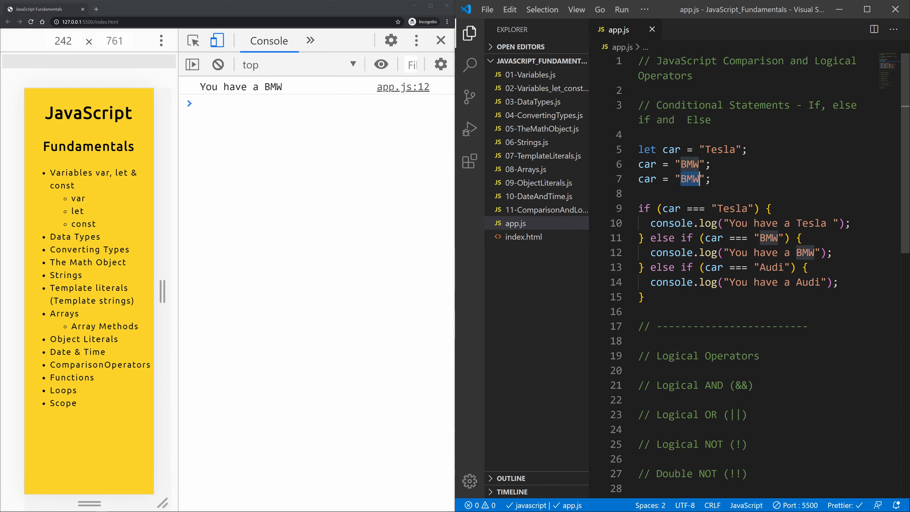
pyautogui.write('A')
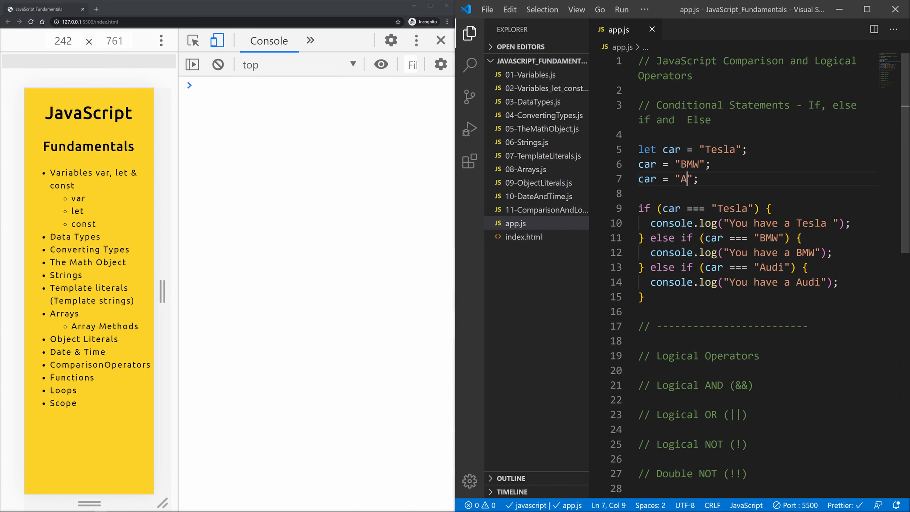
pyautogui.write('udi')
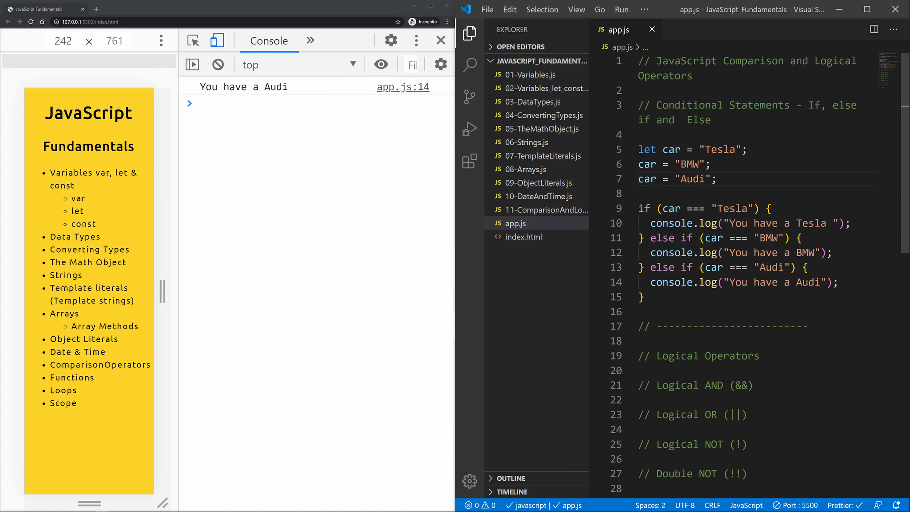
pyautogui.moveTo(658, 208); pyautogui.dragTo(755, 209)
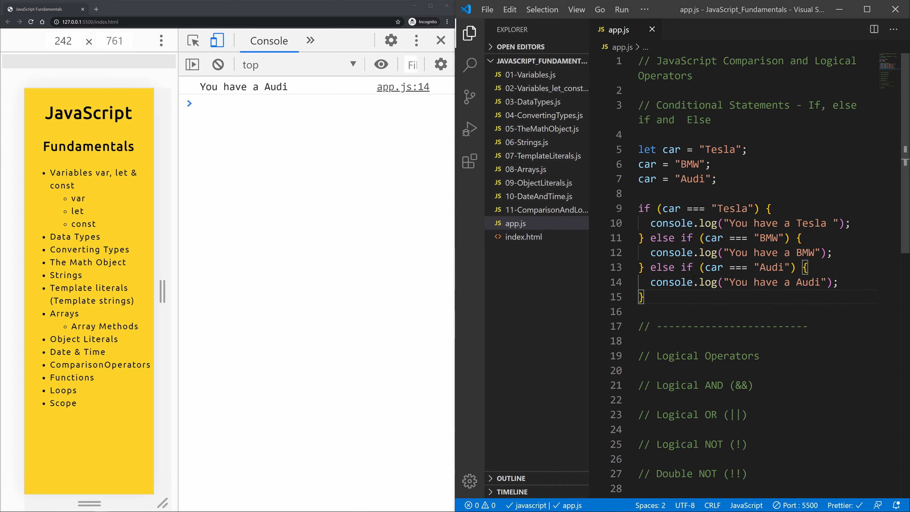
# Write the final else { console.log("You have a Bicycle"); } branch after the Audi block.
pyautogui.write('else{')
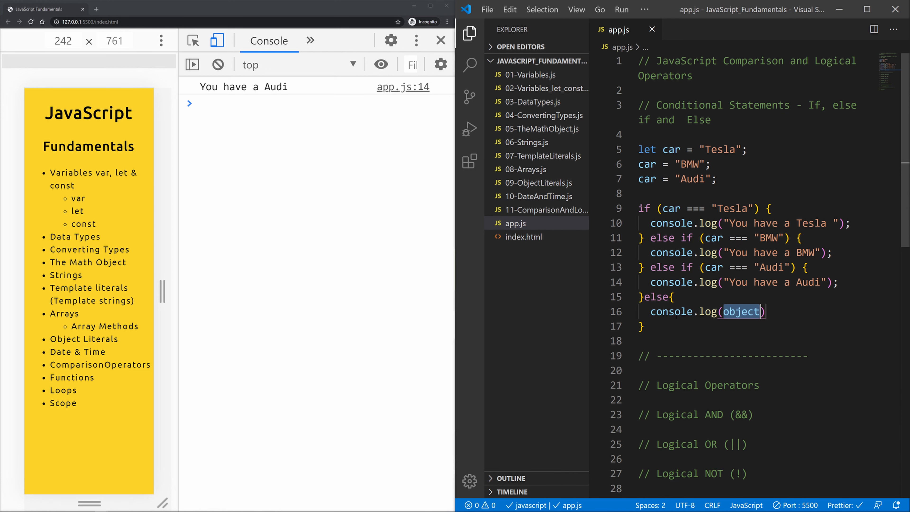
pyautogui.write('"Yo"')
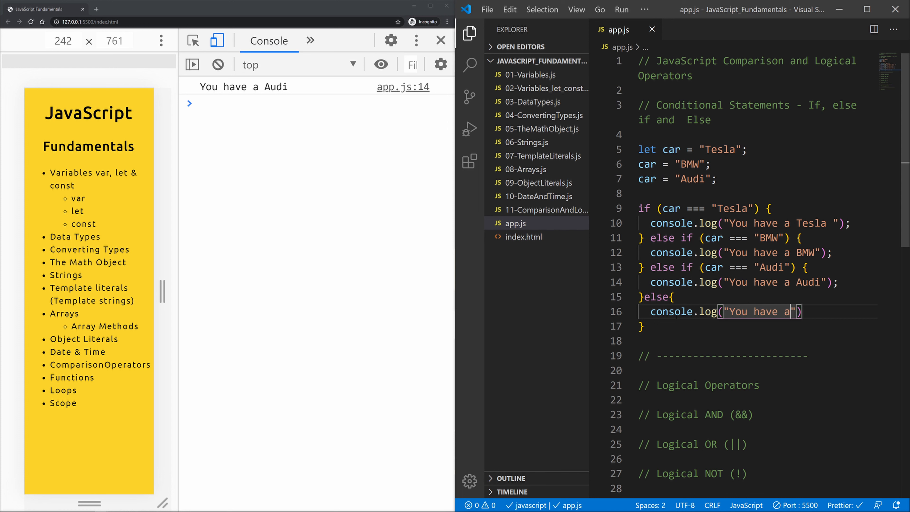
pyautogui.write('Bic')
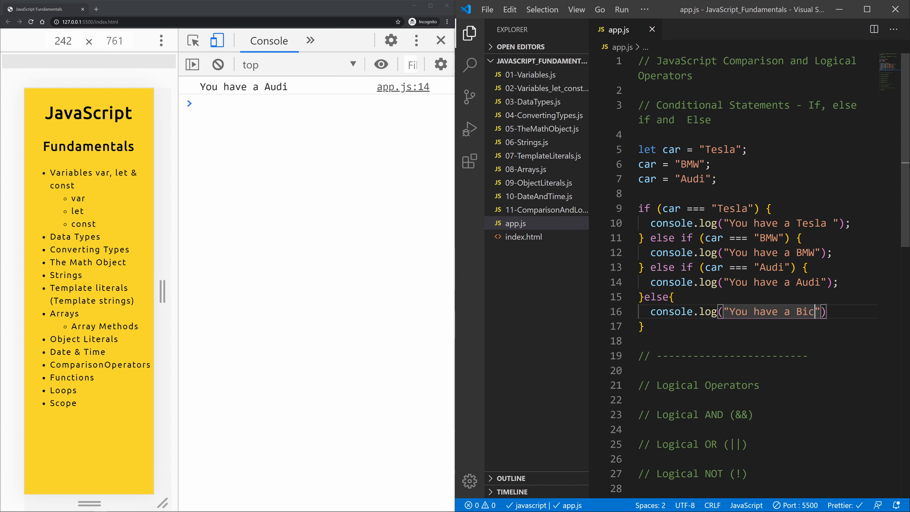
pyautogui.write('ycle')
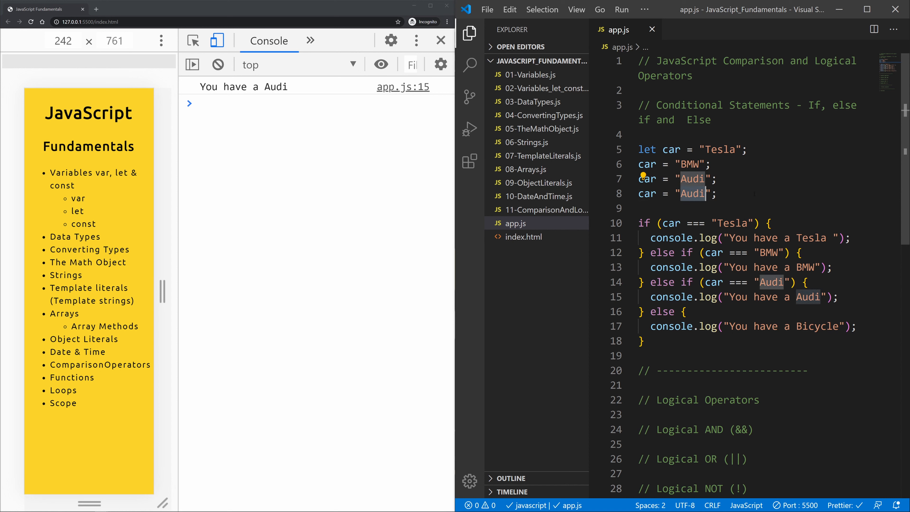
# Set the last assignment to car = "Dacia"; and highlight the car variable's uses in the conditions.
pyautogui.write('Dacia')
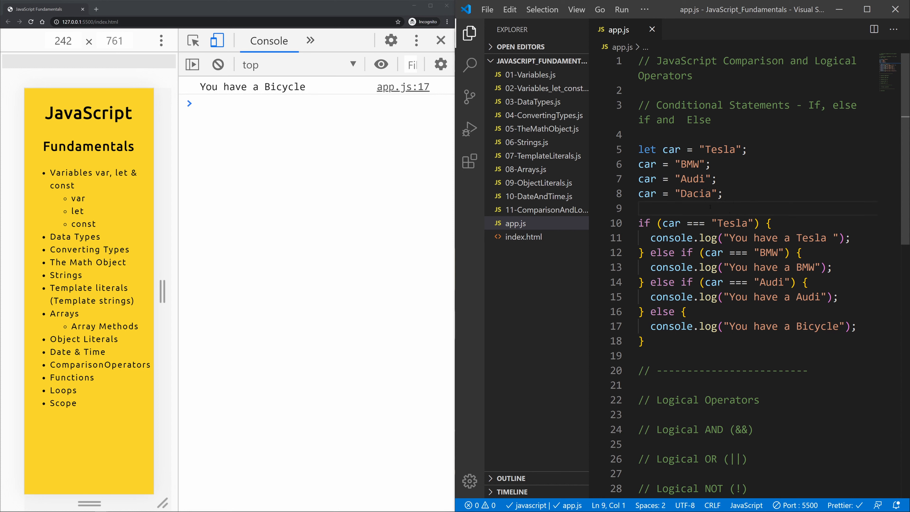
pyautogui.doubleClick(670, 223)
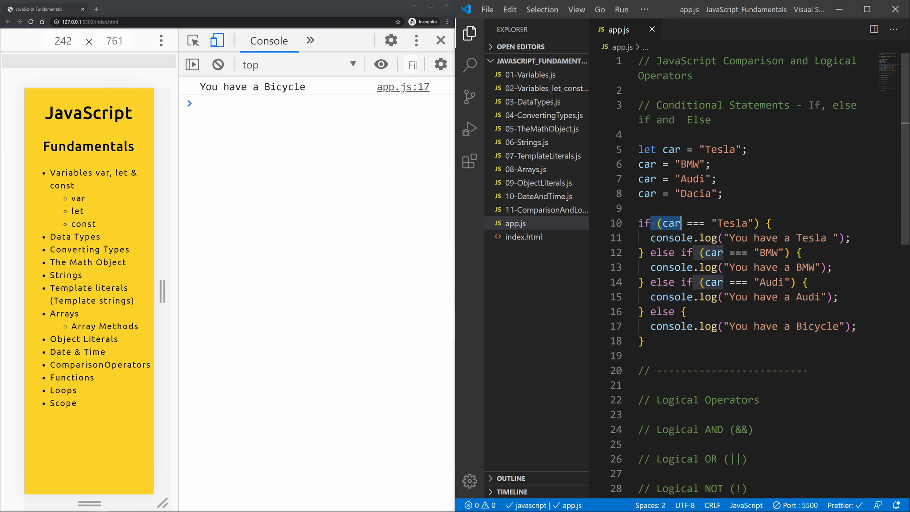